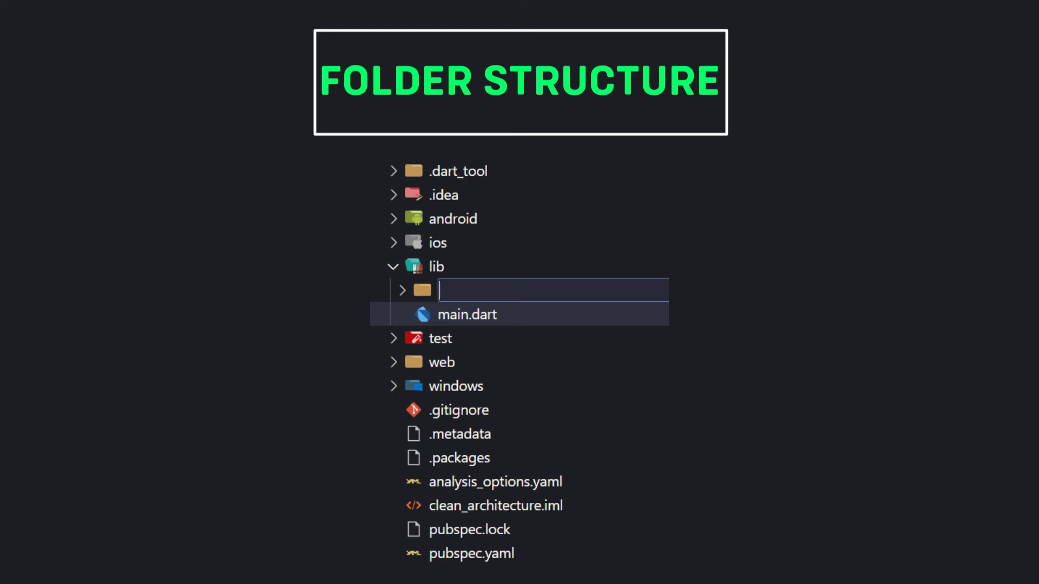
Create lib/features/auth with data, domain and presentation layer folders.
type("features")
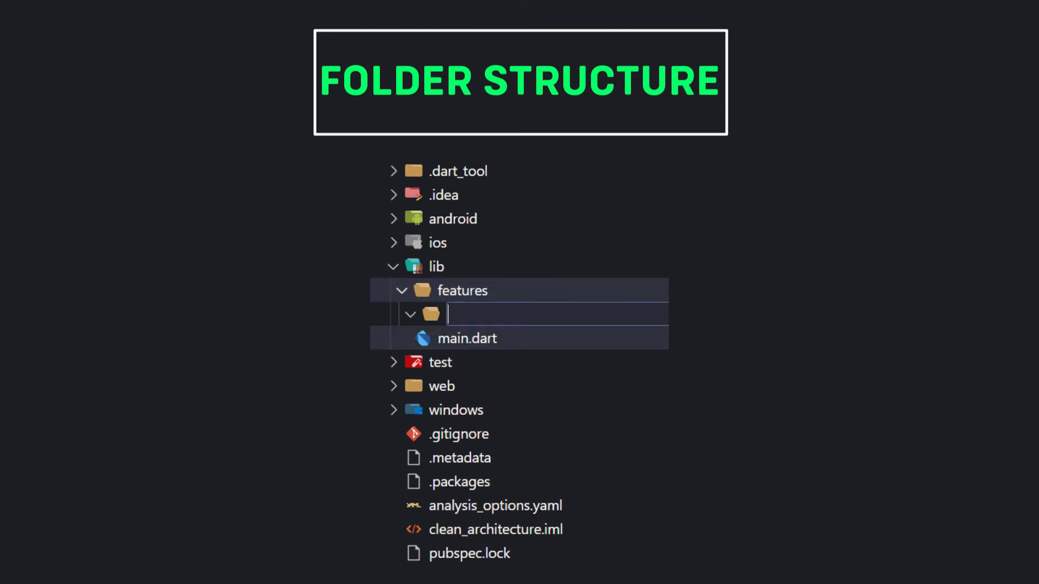
type("auth")
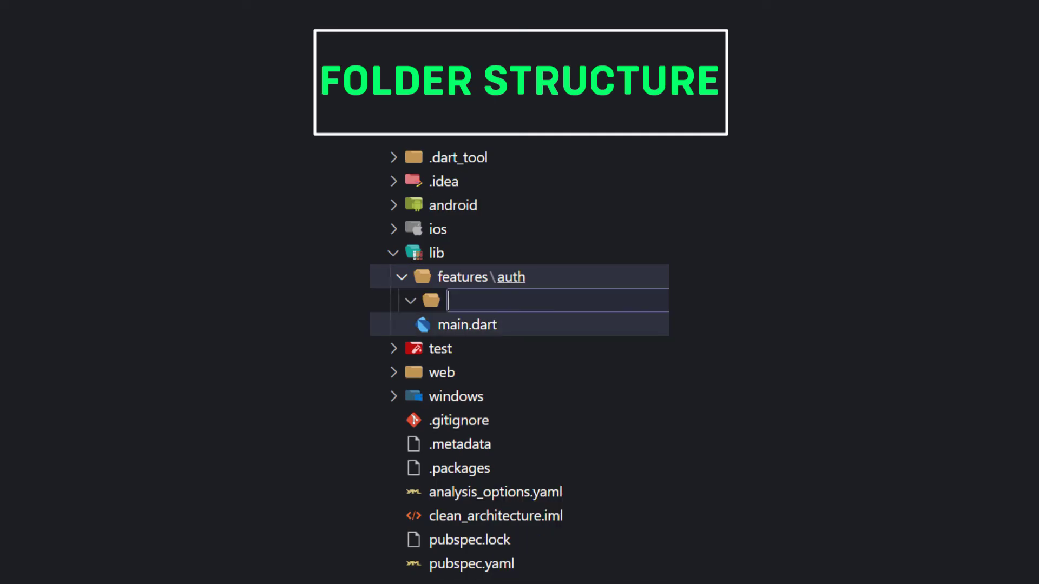
type("presenta")
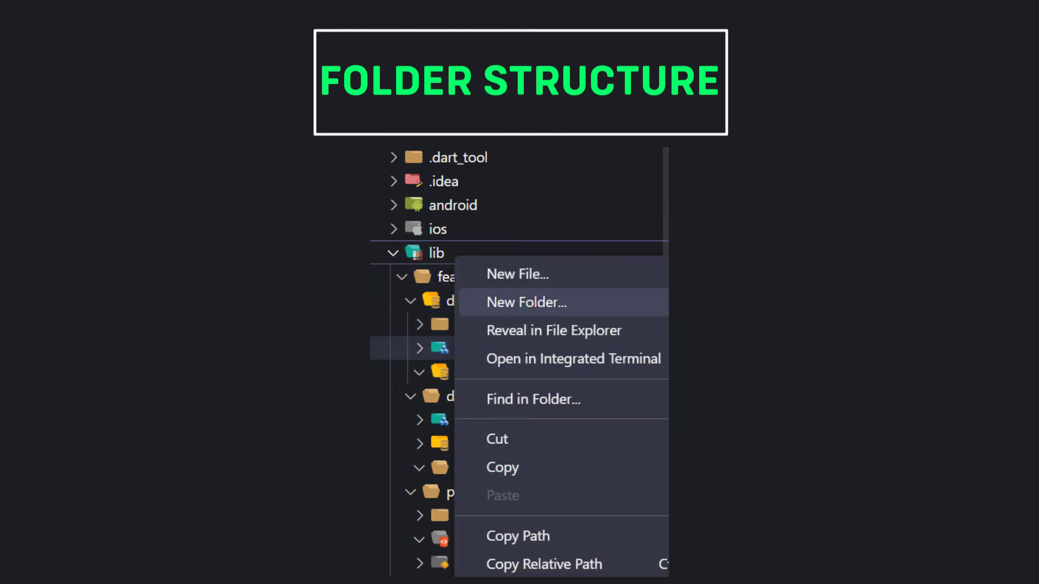
Create a config folder in lib for routes and theme subfolders.
left_click(526, 302)
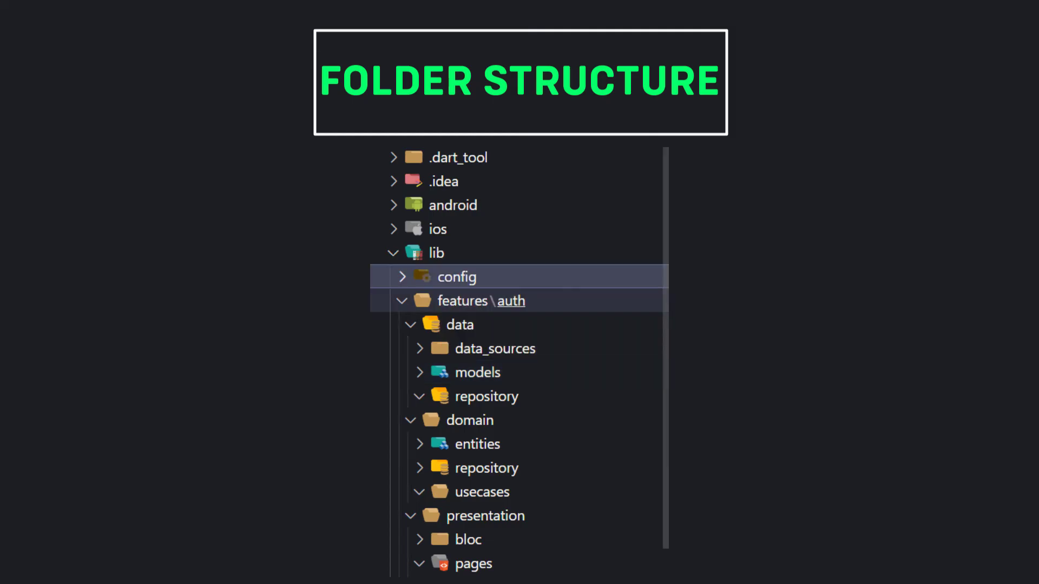
type("core\\network")
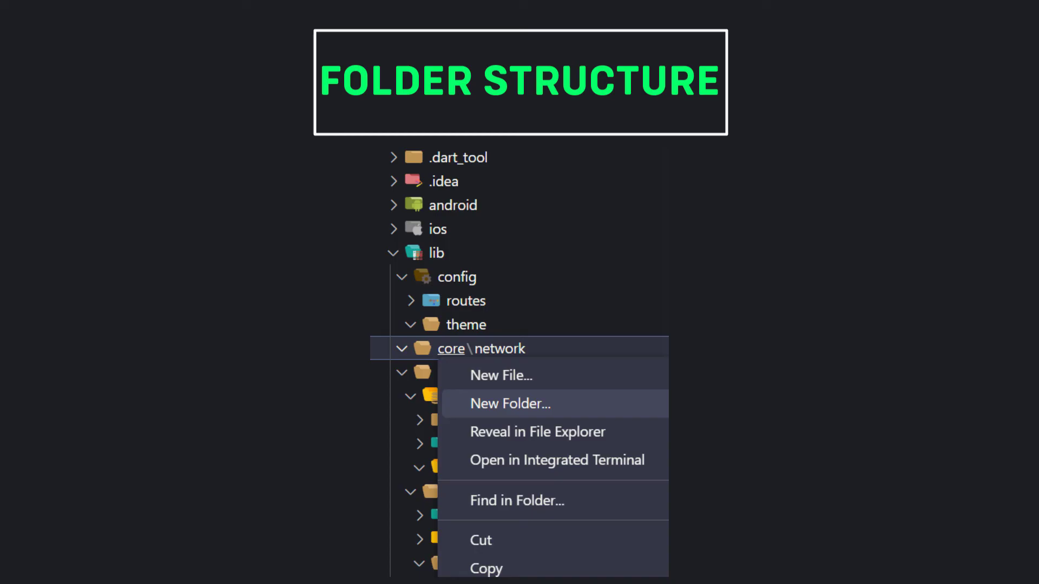
Add an error folder inside lib/core beside network.
left_click(510, 403)
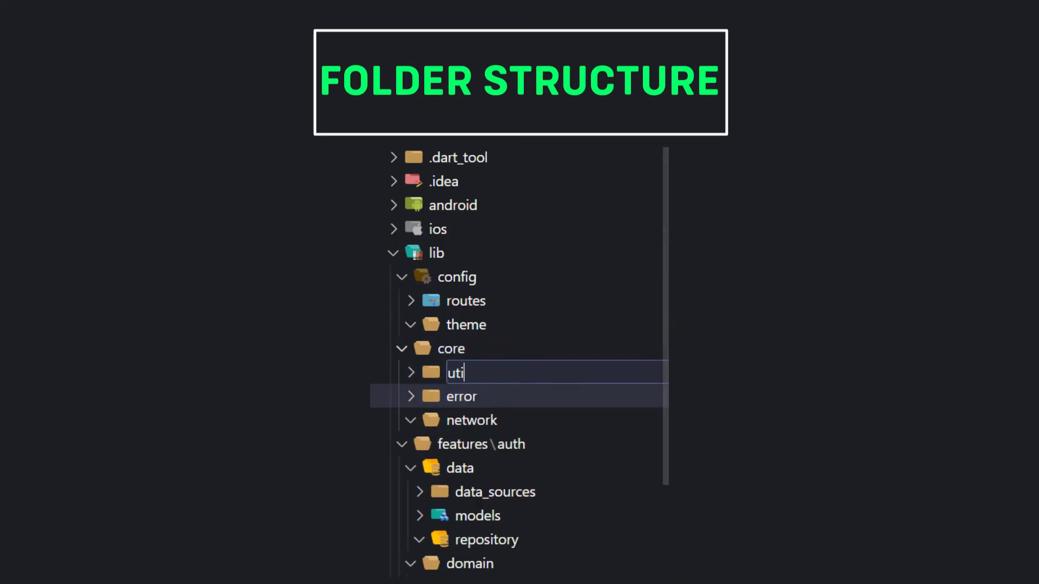